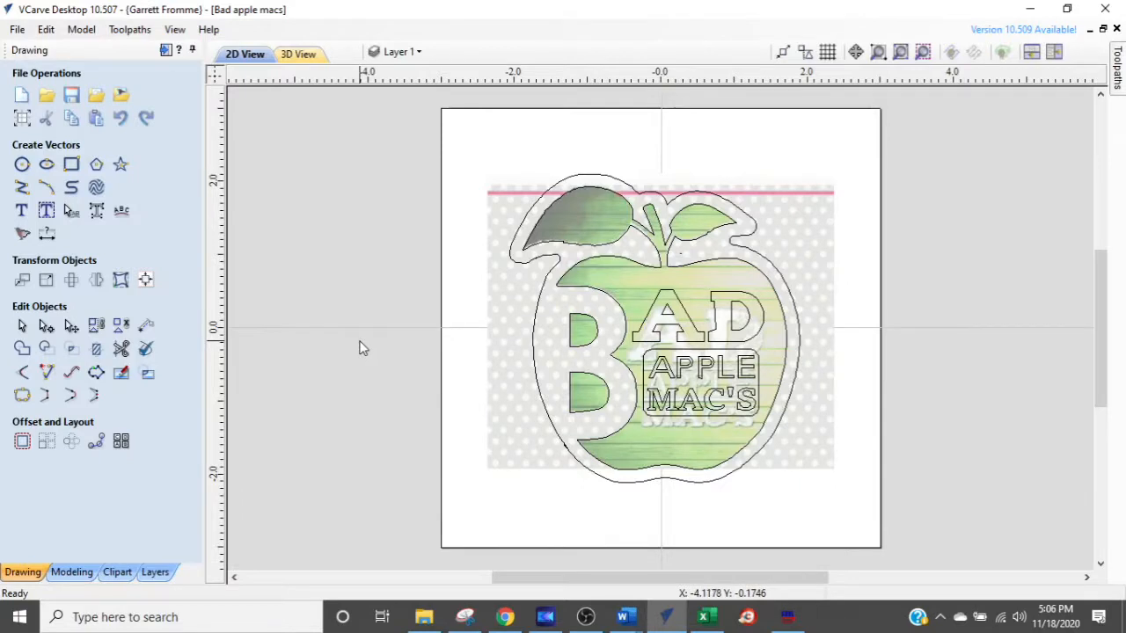
mouse_move(684, 343)
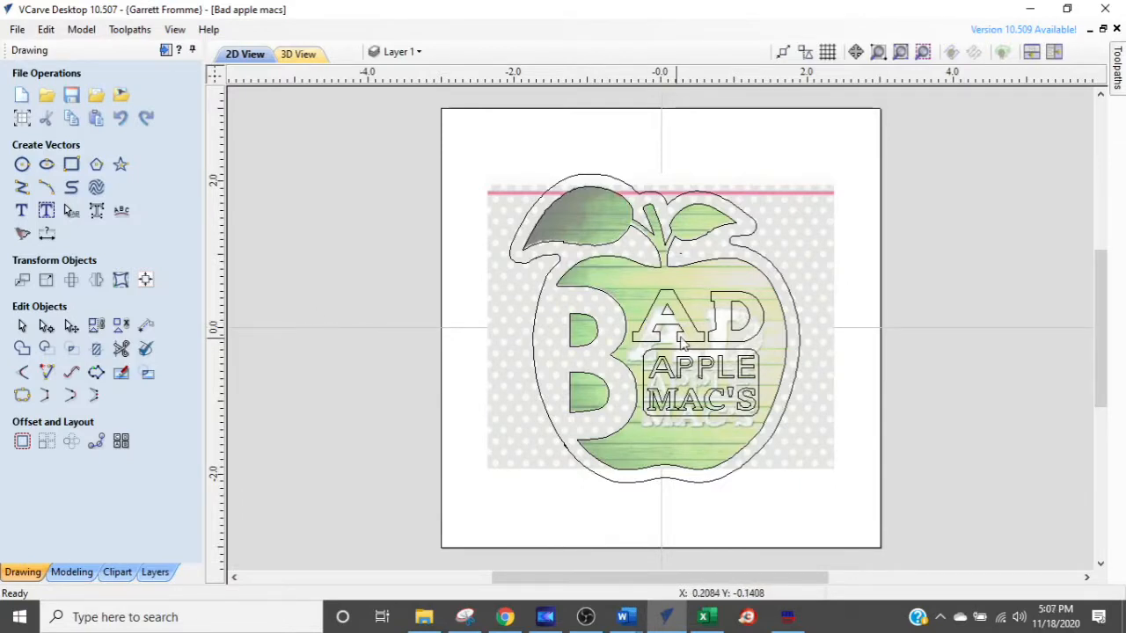
Step: Hide the background apple bitmap and show the leaf outline's editable nodes
scroll(up, 3)
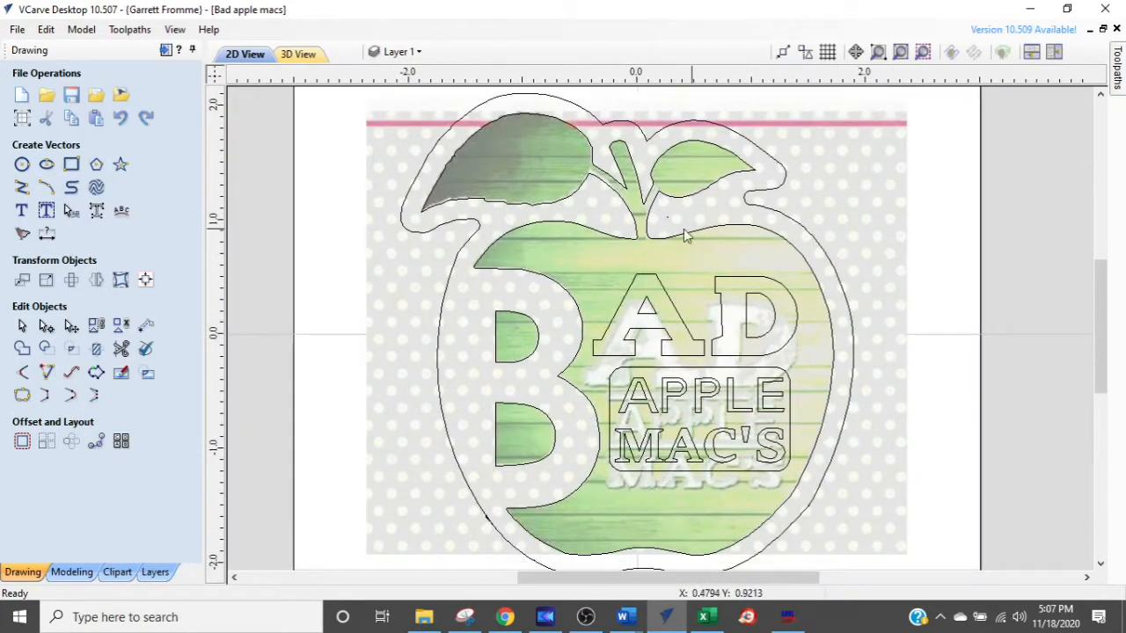
mouse_move(461, 318)
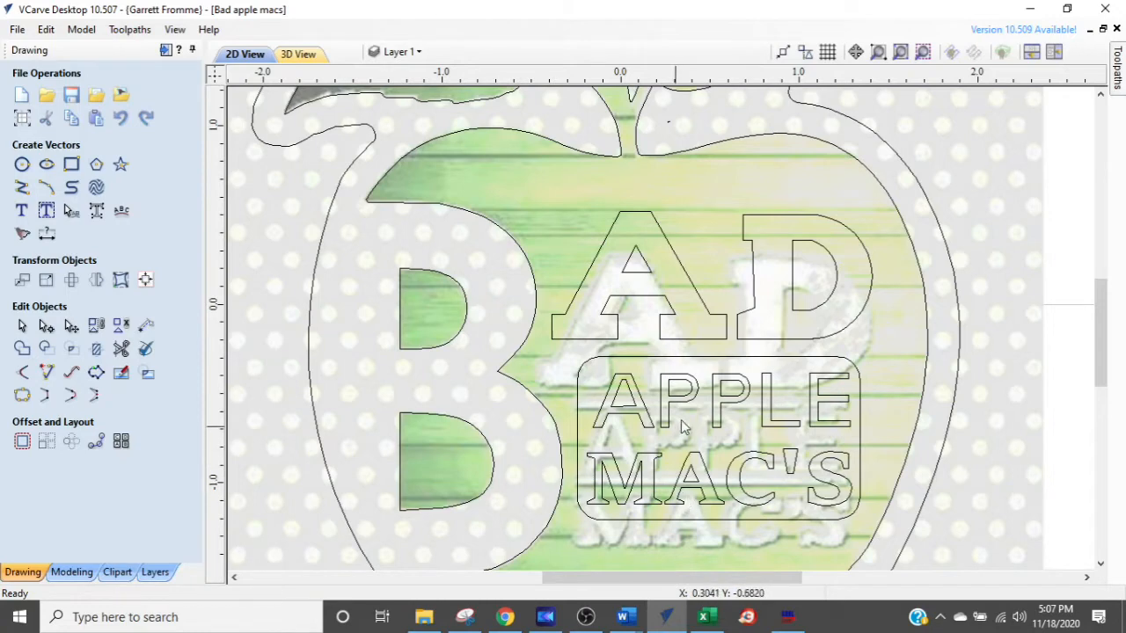
scroll(down, 3)
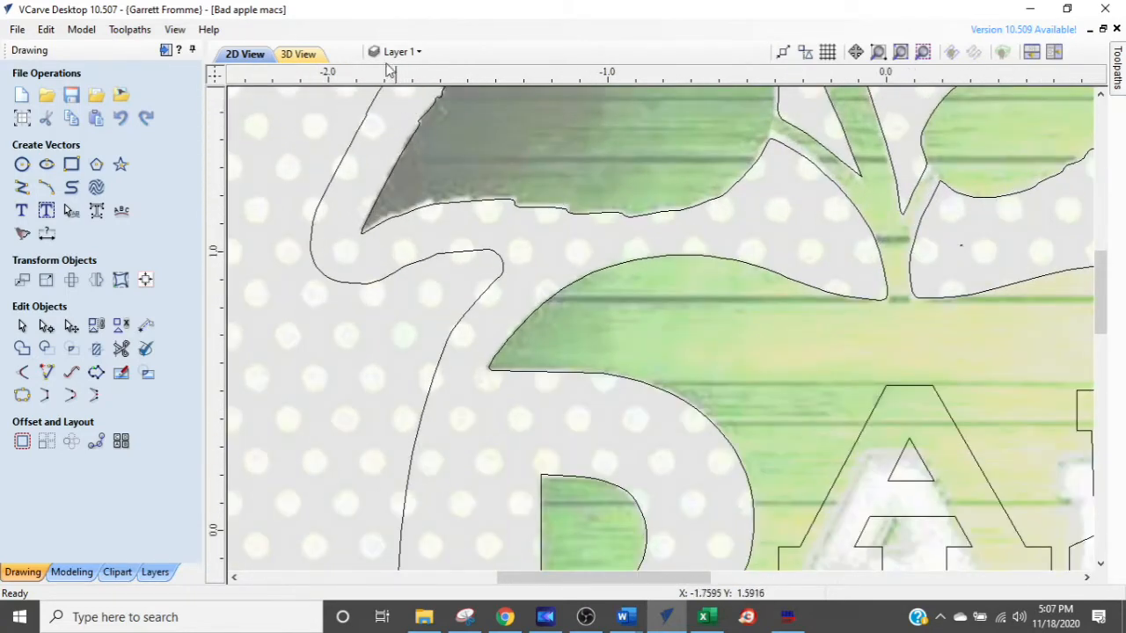
click(418, 51)
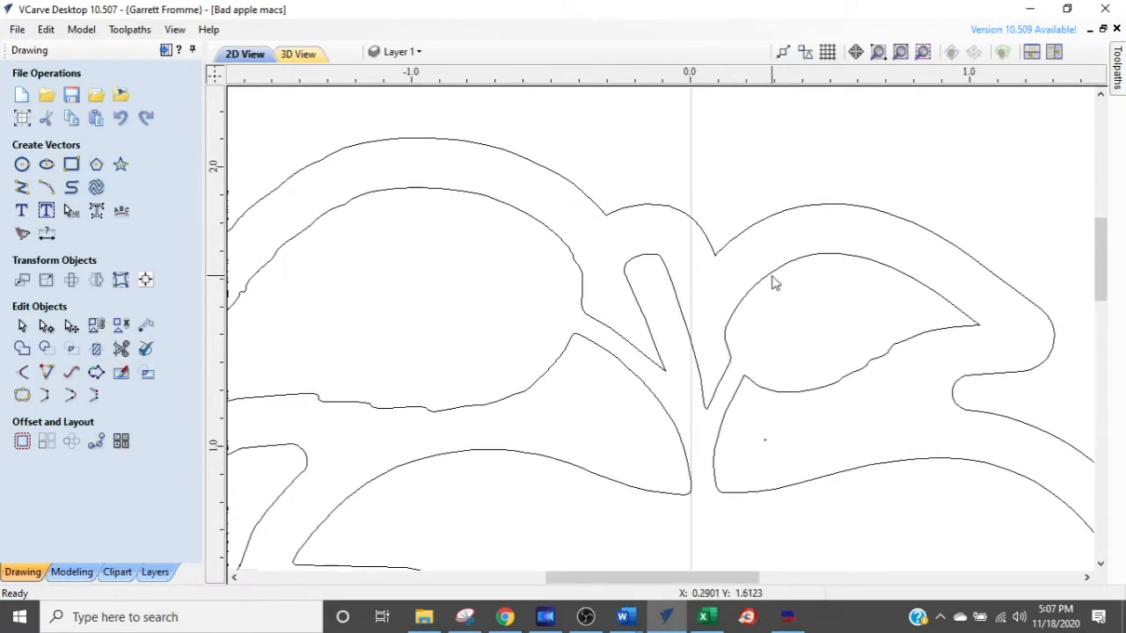
click(772, 282)
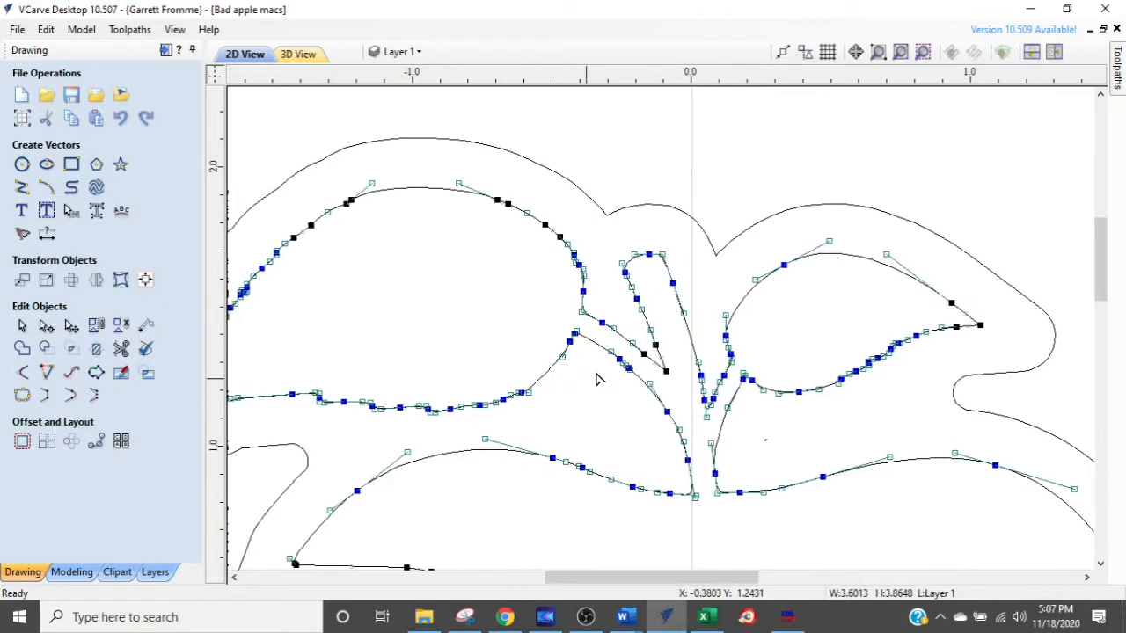
Step: Zoom into the leaf's lower edge and drag a node handle to smooth a jagged step
scroll(up, 3)
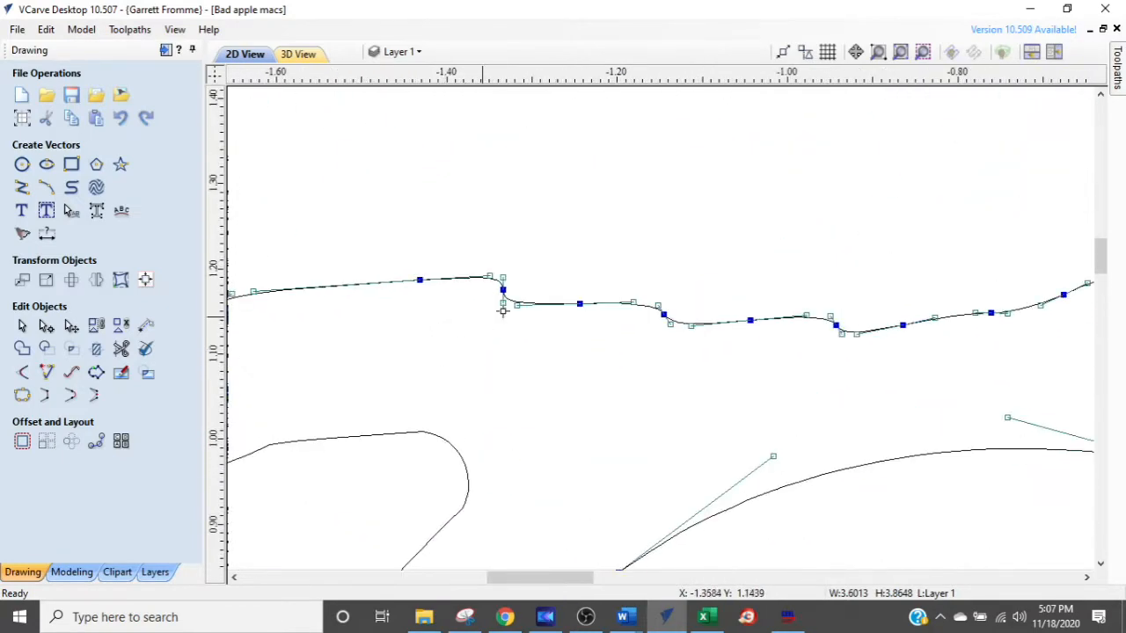
mouse_move(787, 338)
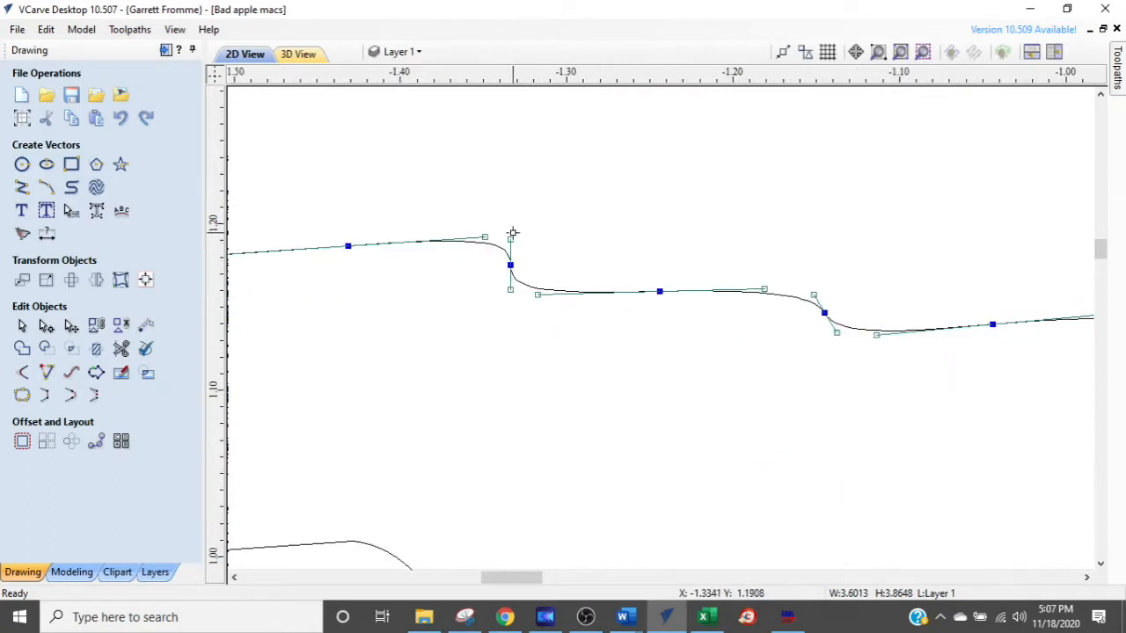
mouse_move(505, 294)
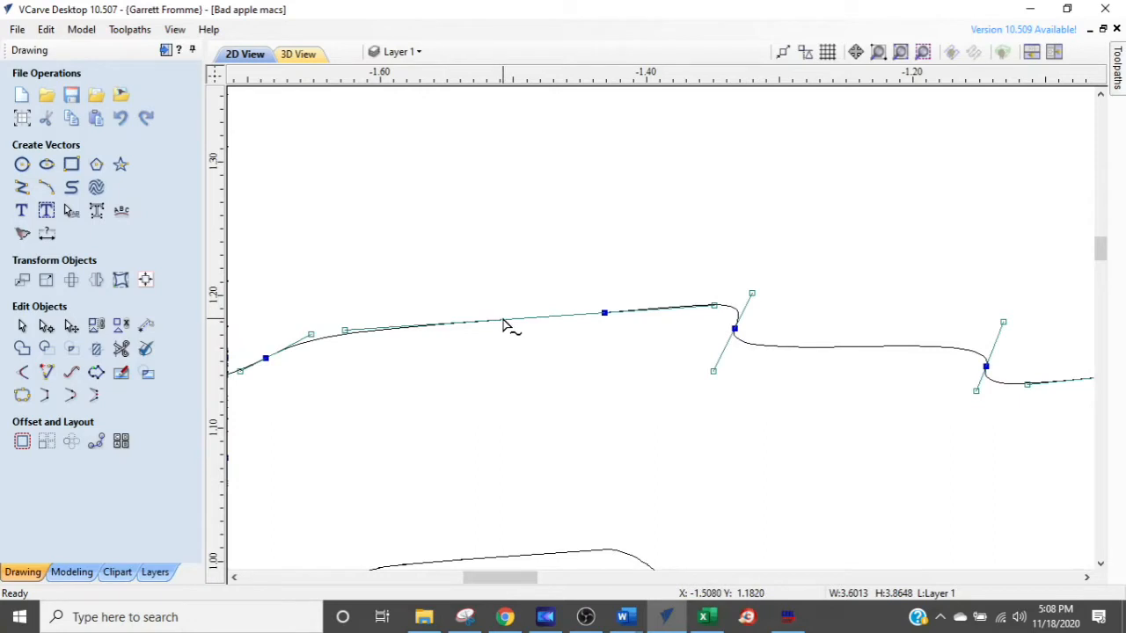
mouse_move(346, 330)
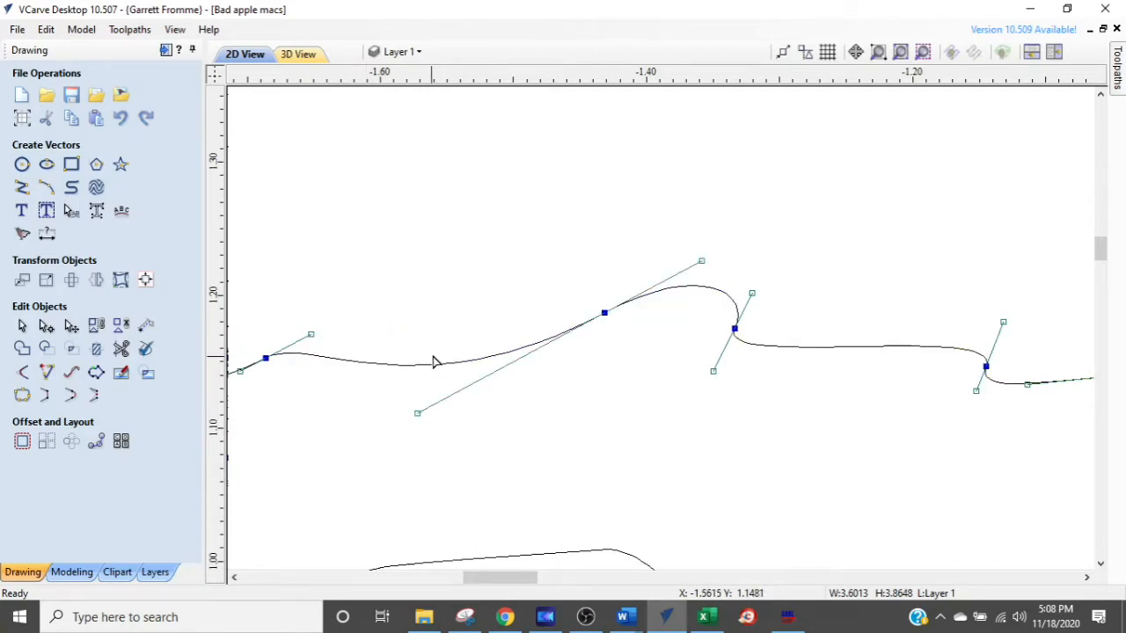
mouse_move(440, 369)
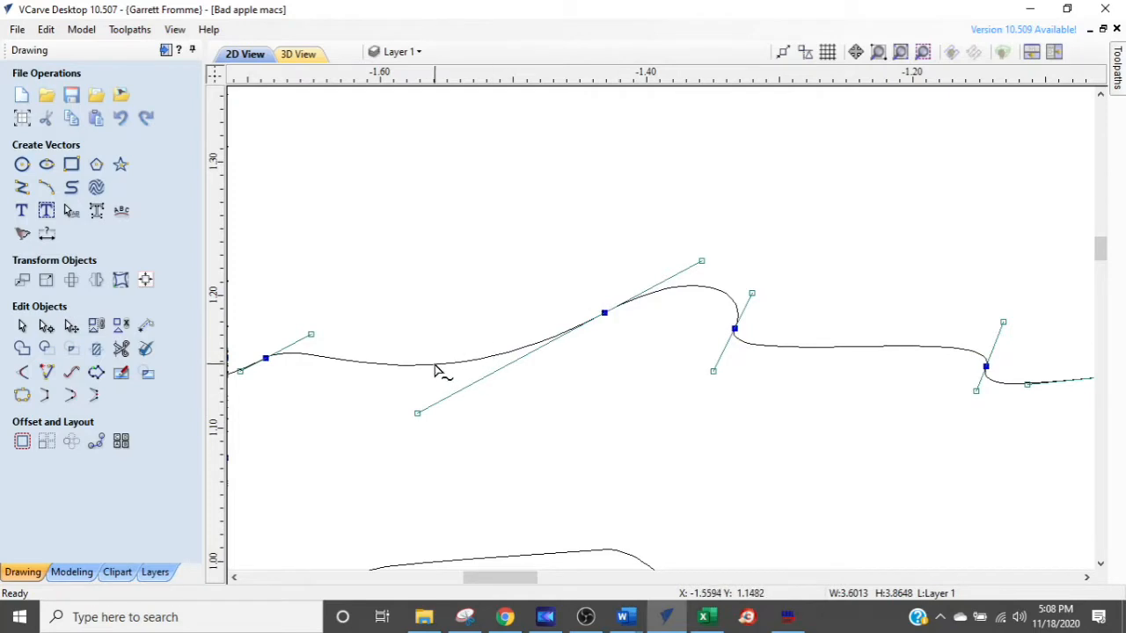
mouse_move(442, 369)
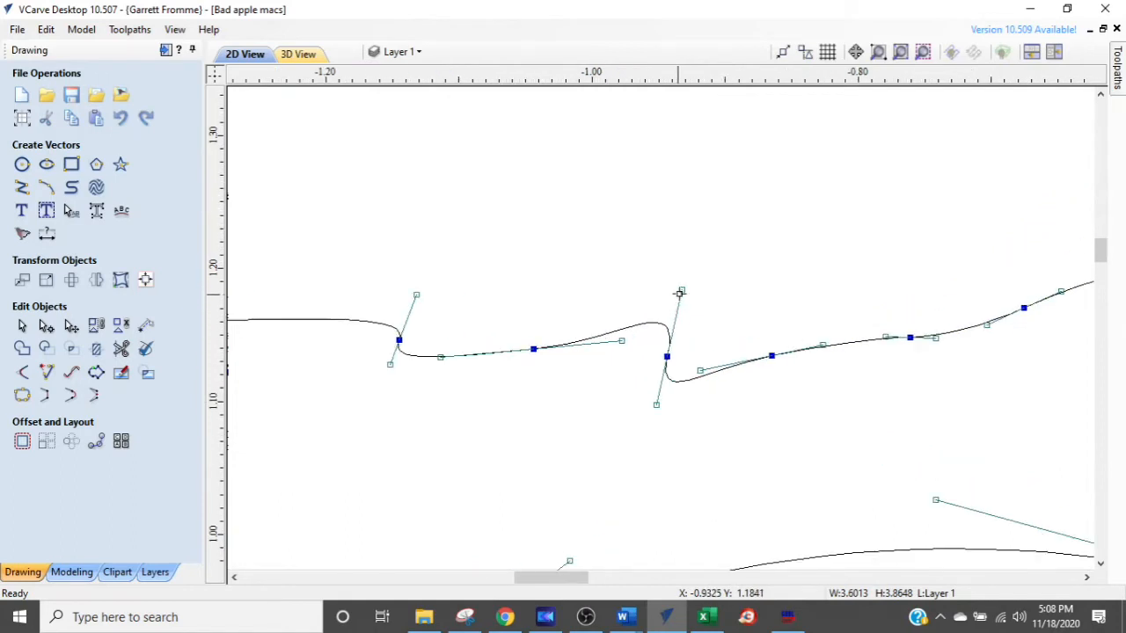
drag(680, 293, 695, 153)
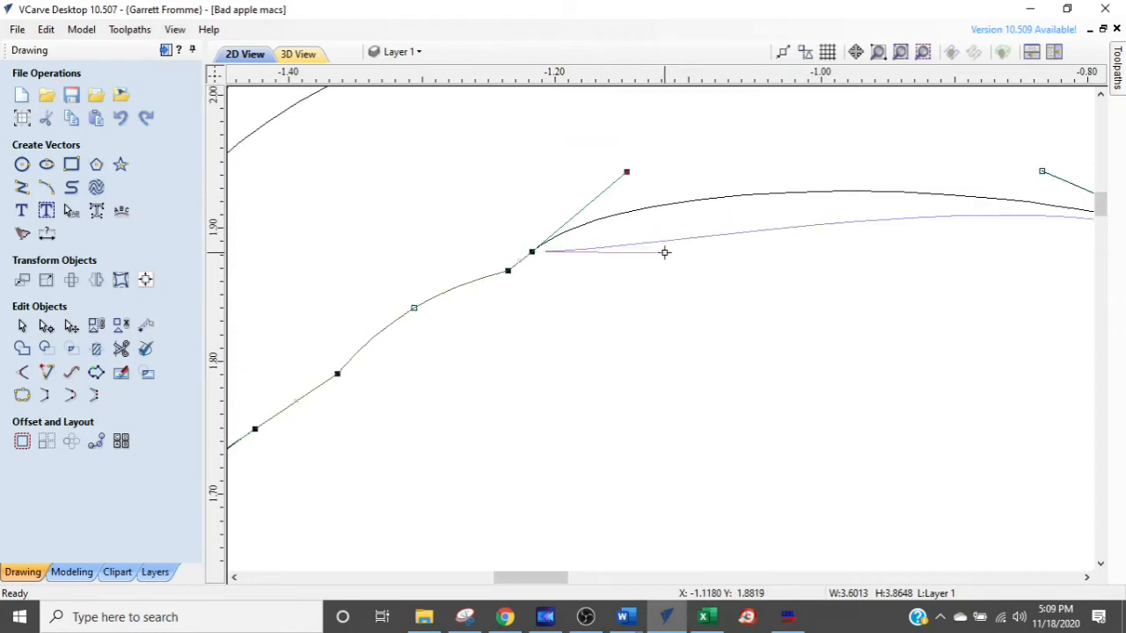
Step: Drag the leaf edge's handles to bend the straight span and round it outward
drag(626, 172, 629, 151)
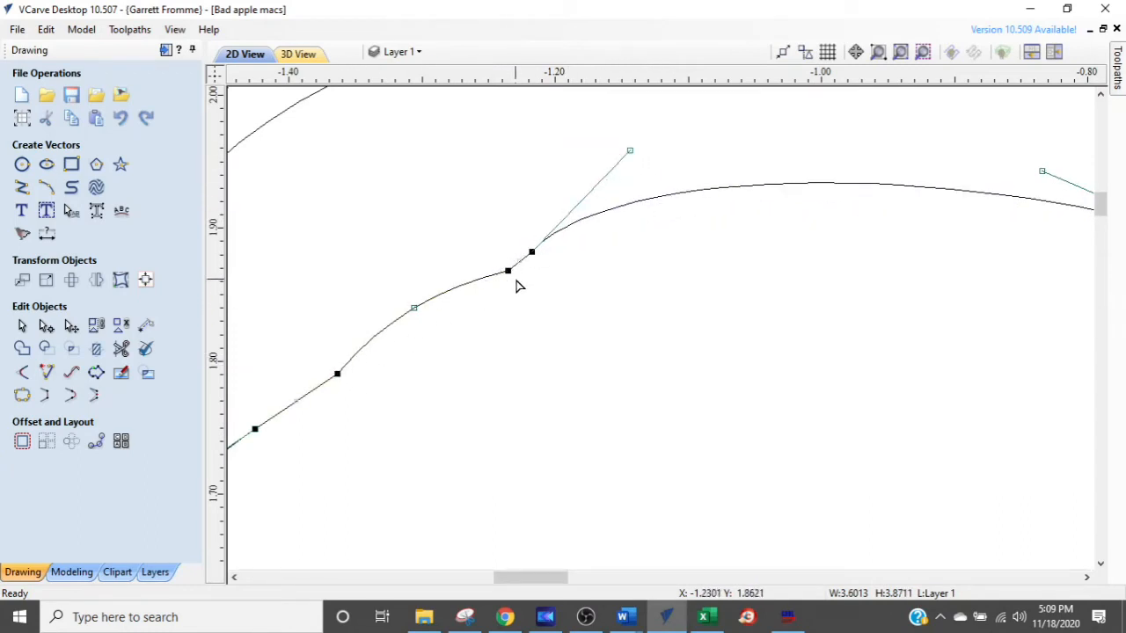
mouse_move(340, 375)
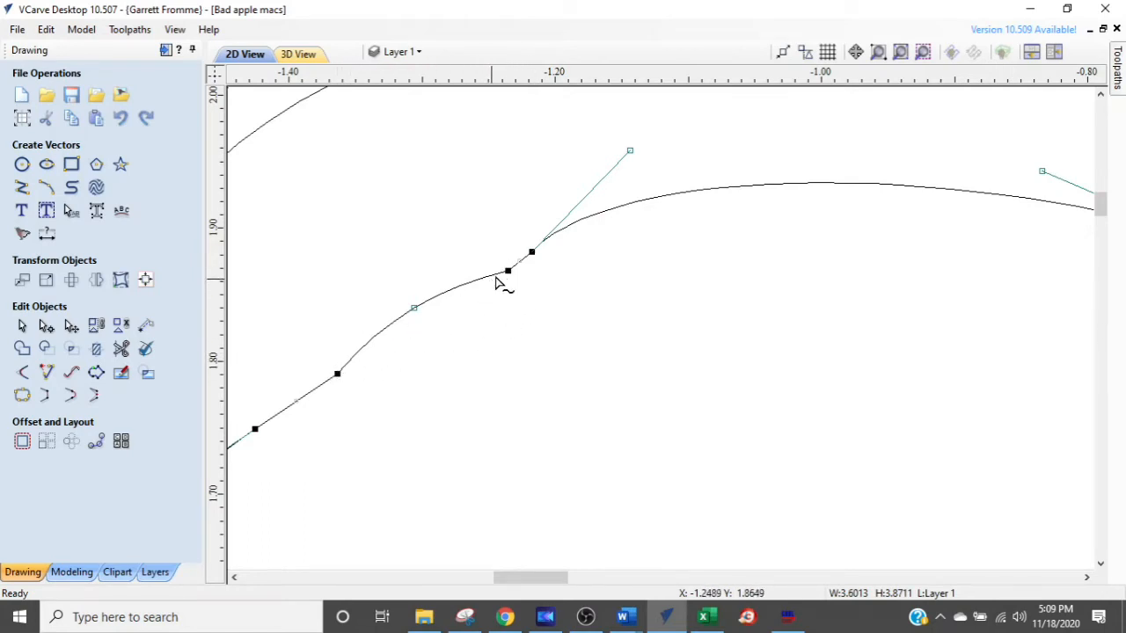
mouse_move(378, 338)
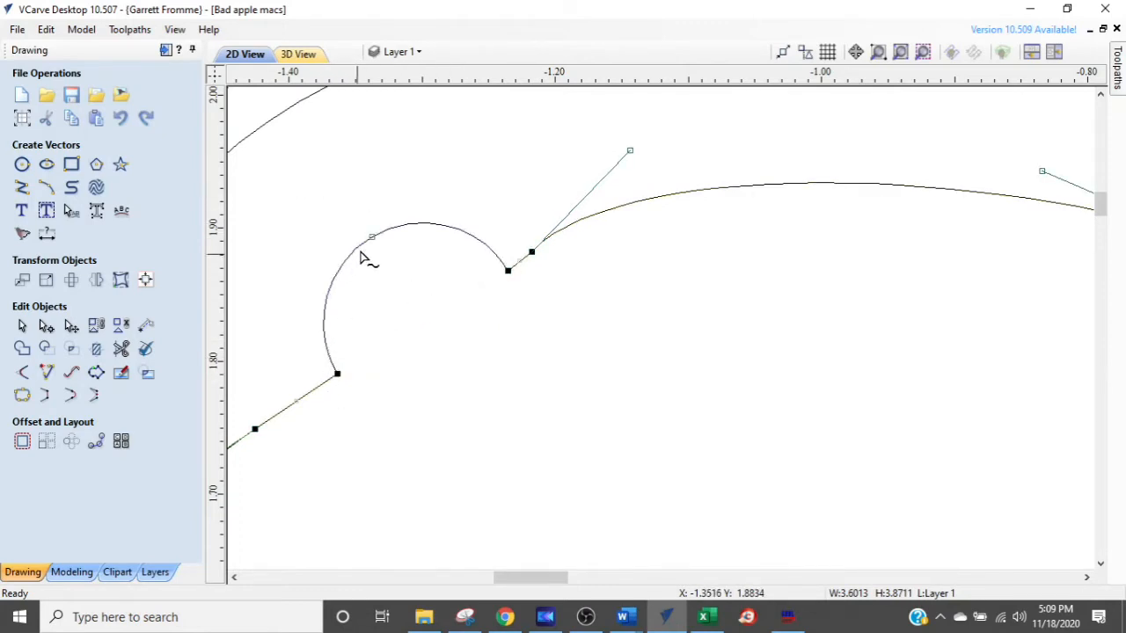
mouse_move(507, 271)
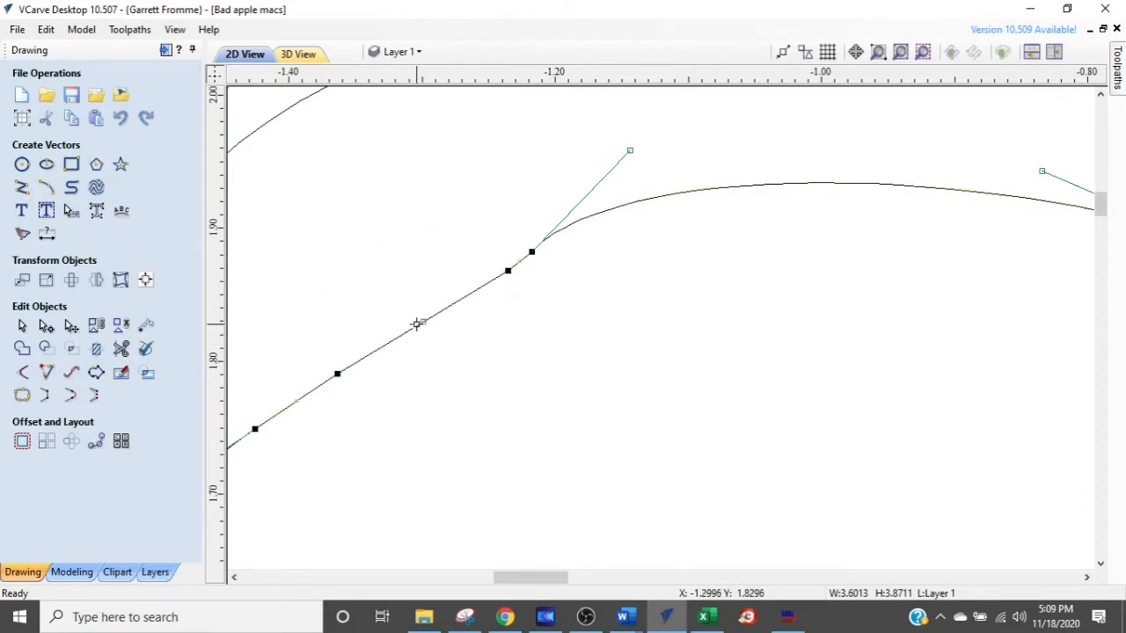
mouse_move(457, 341)
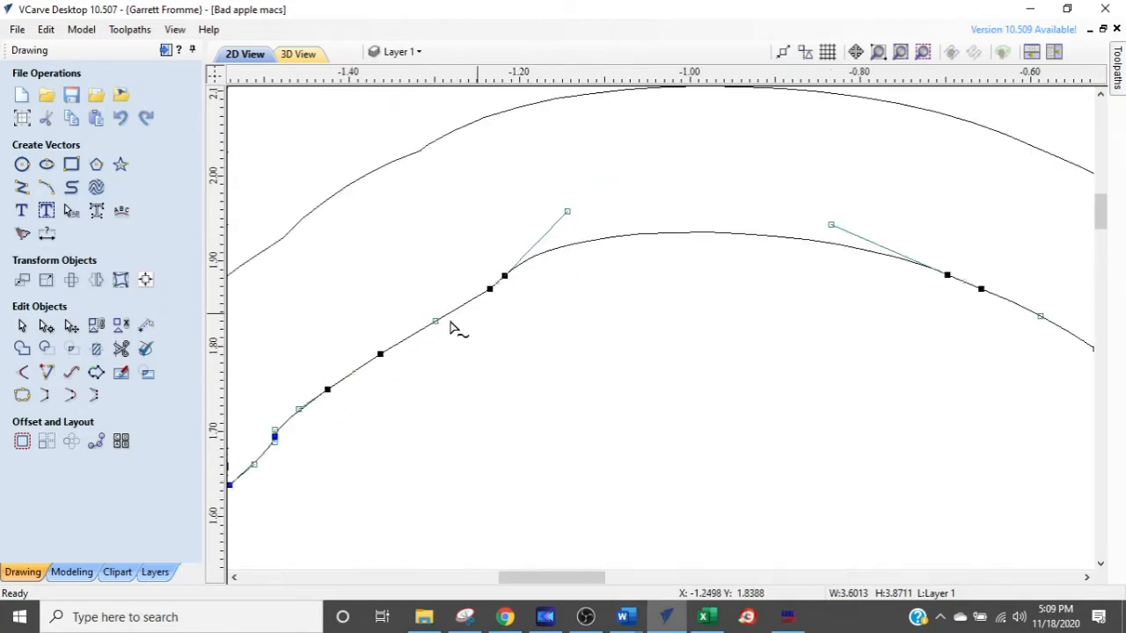
mouse_move(633, 262)
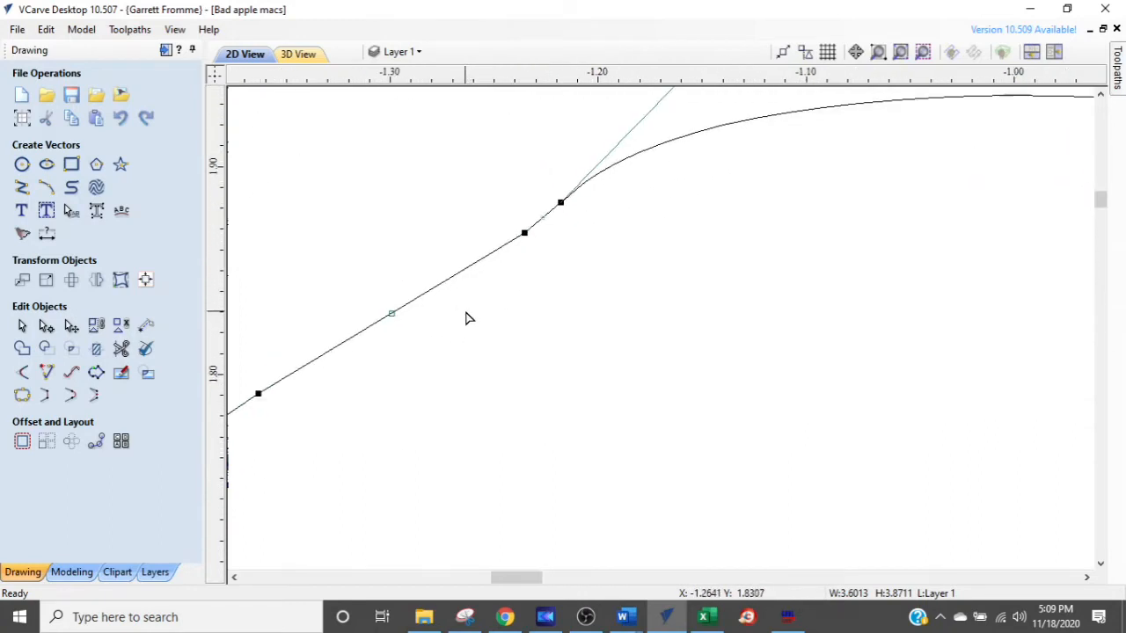
mouse_move(526, 232)
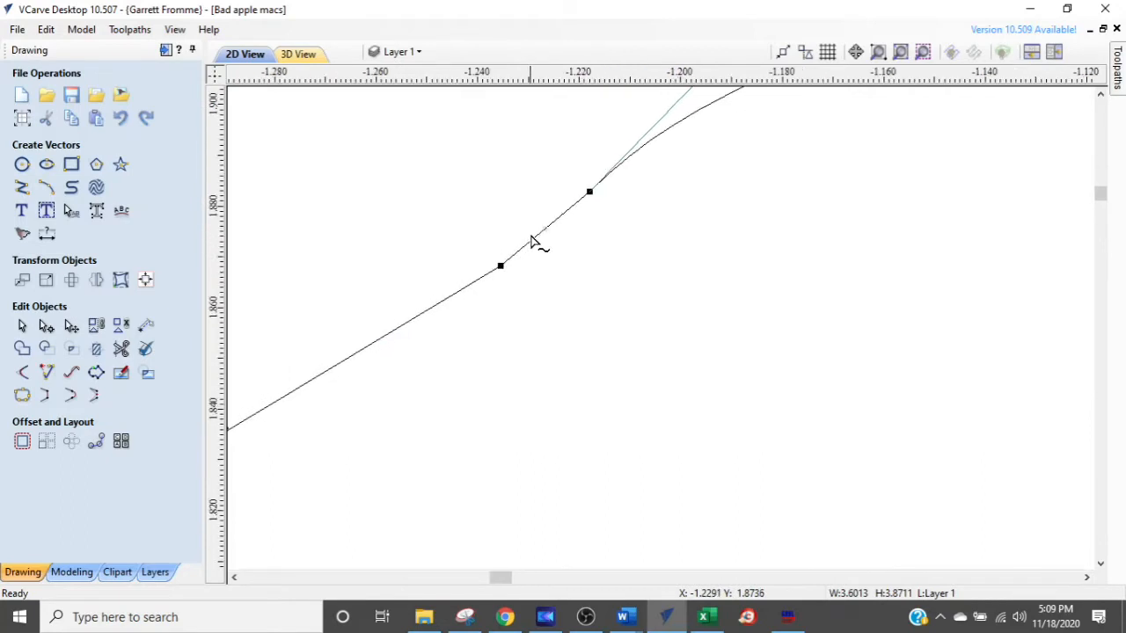
mouse_move(532, 246)
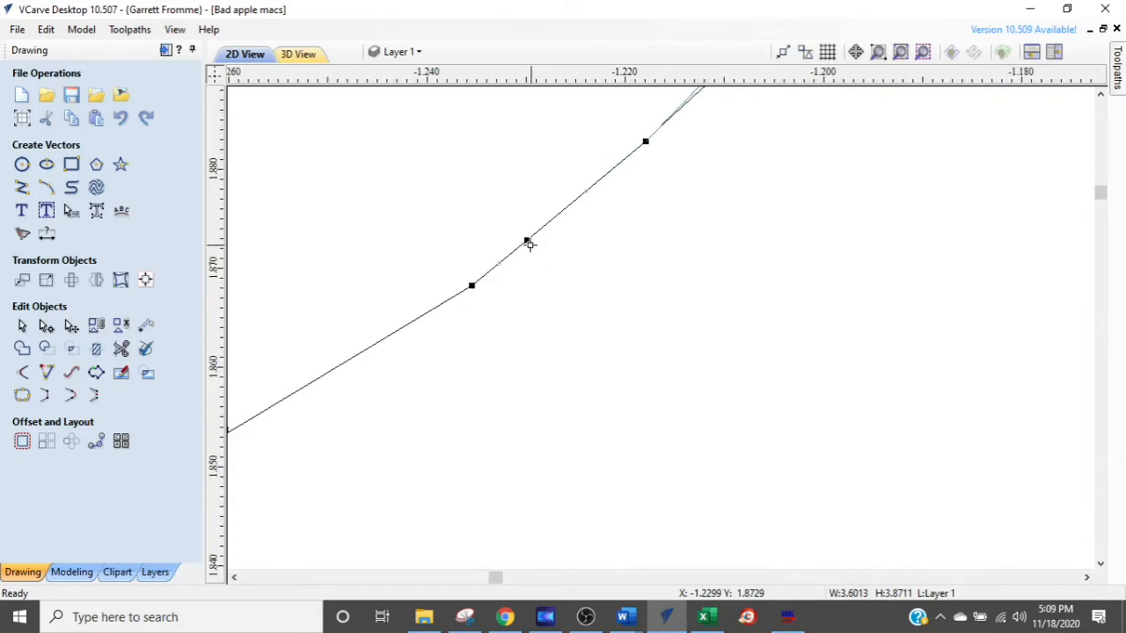
drag(528, 242, 516, 309)
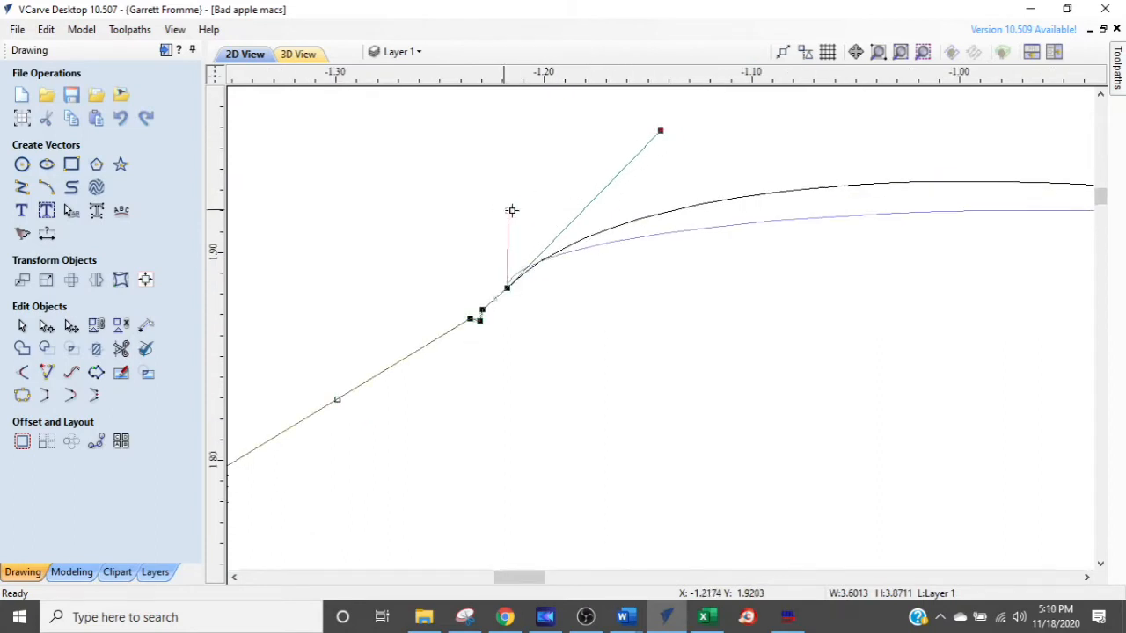
drag(660, 130, 528, 215)
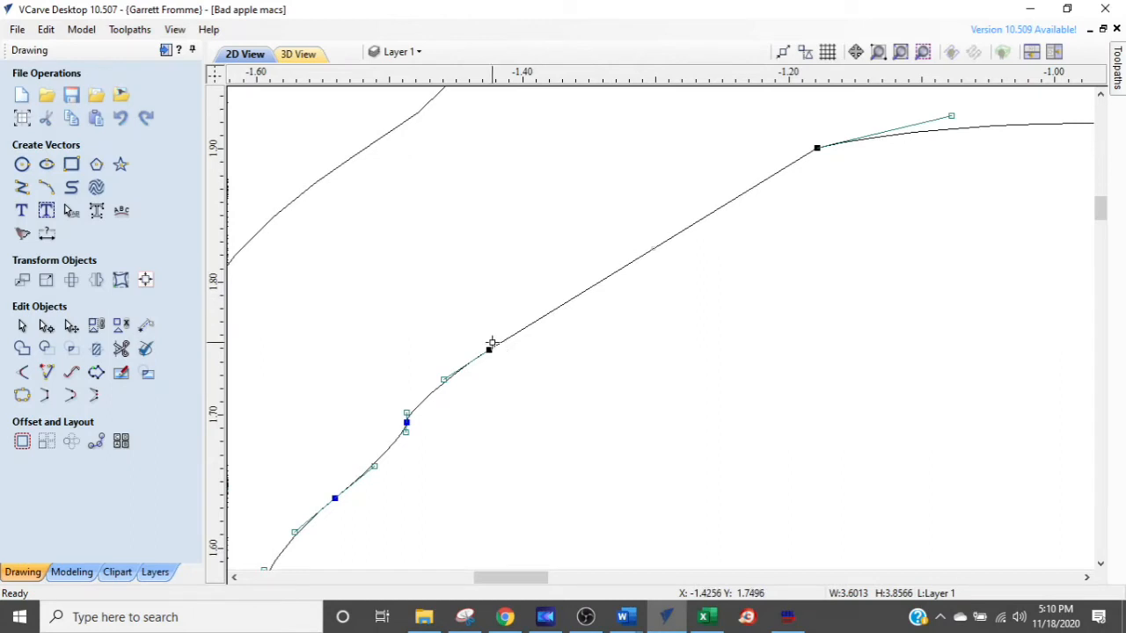
Step: Drag the leaf edge node so the span runs as one smooth segment between the curves
drag(488, 349, 653, 247)
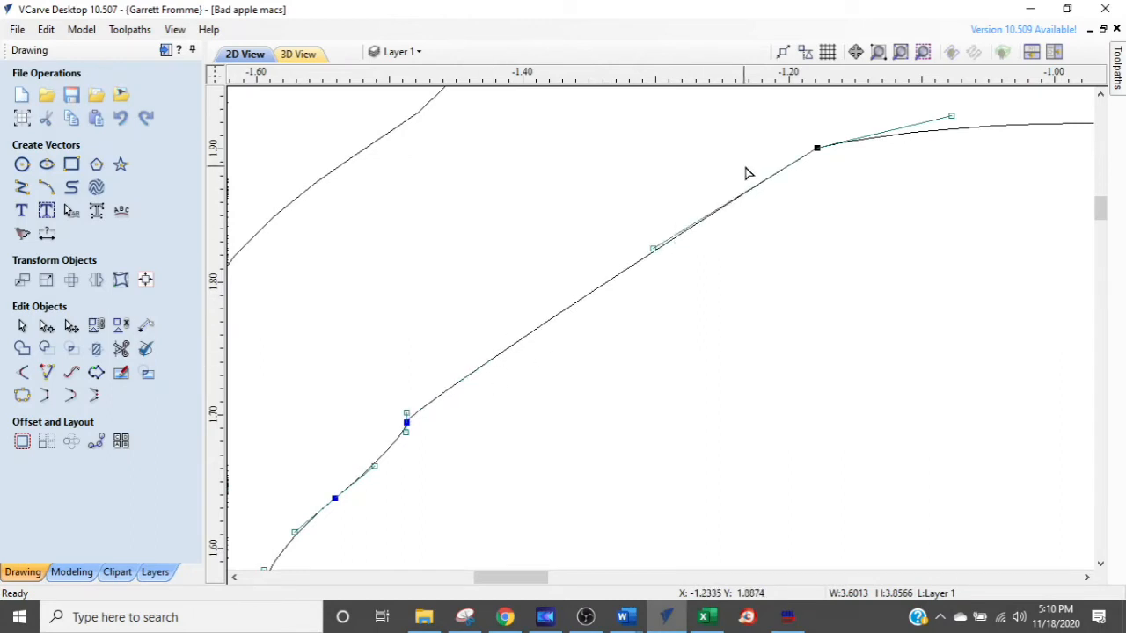
mouse_move(506, 344)
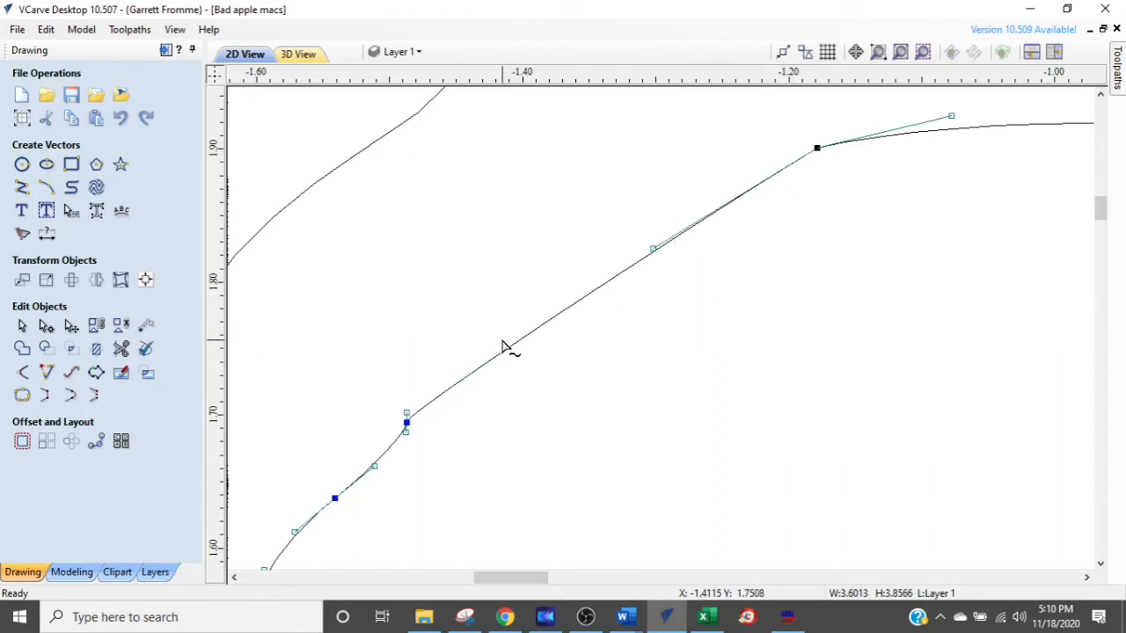
mouse_move(499, 367)
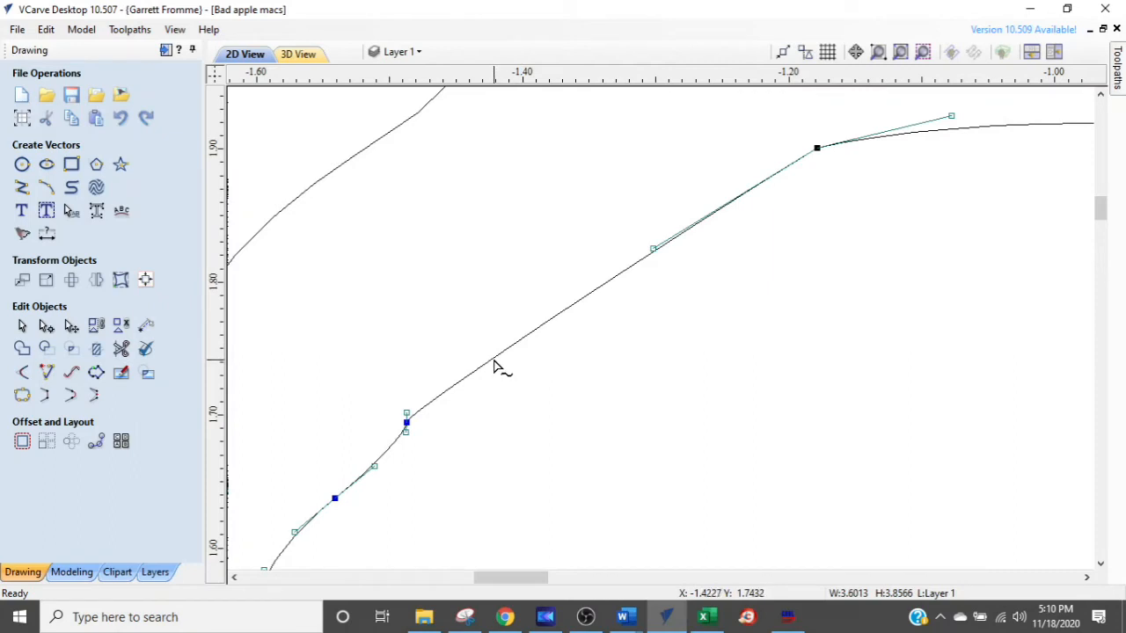
mouse_move(440, 426)
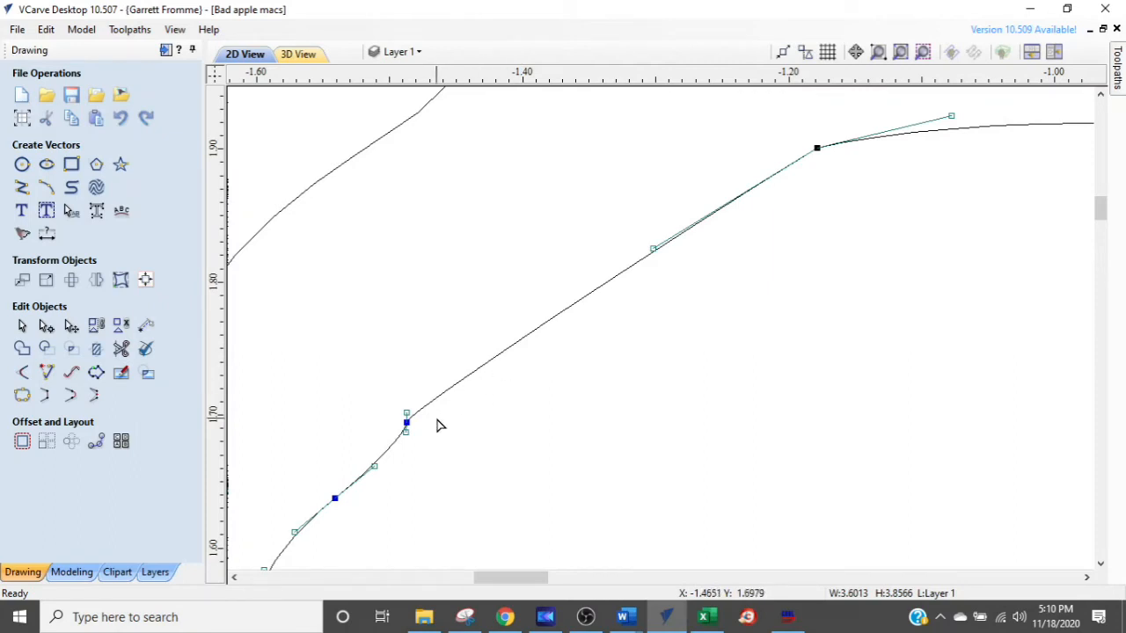
mouse_move(823, 168)
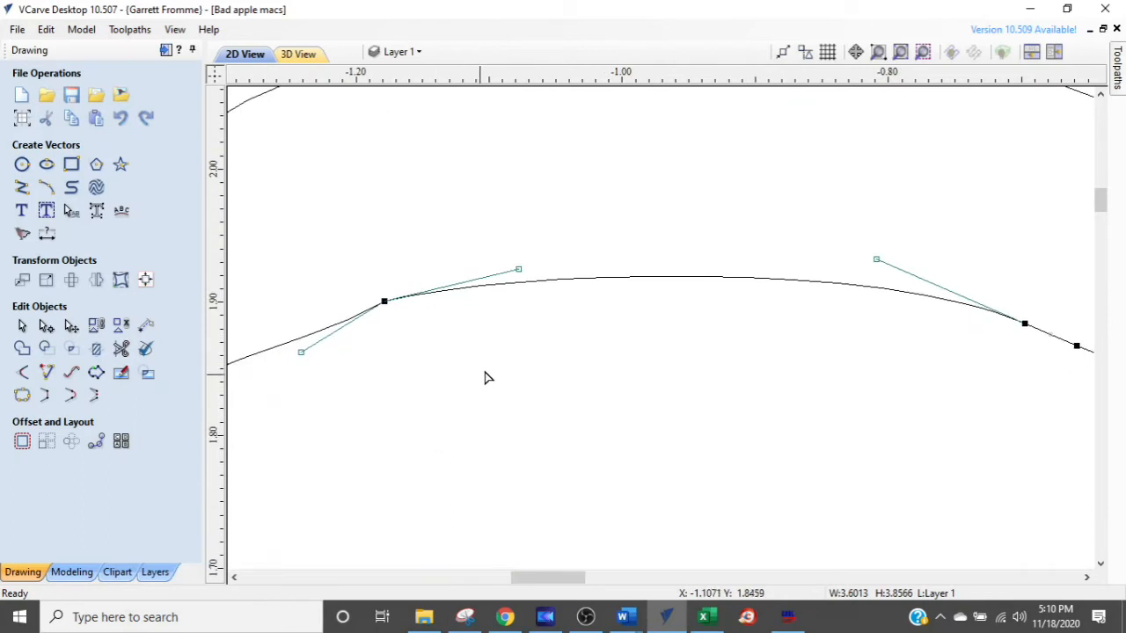
mouse_move(588, 289)
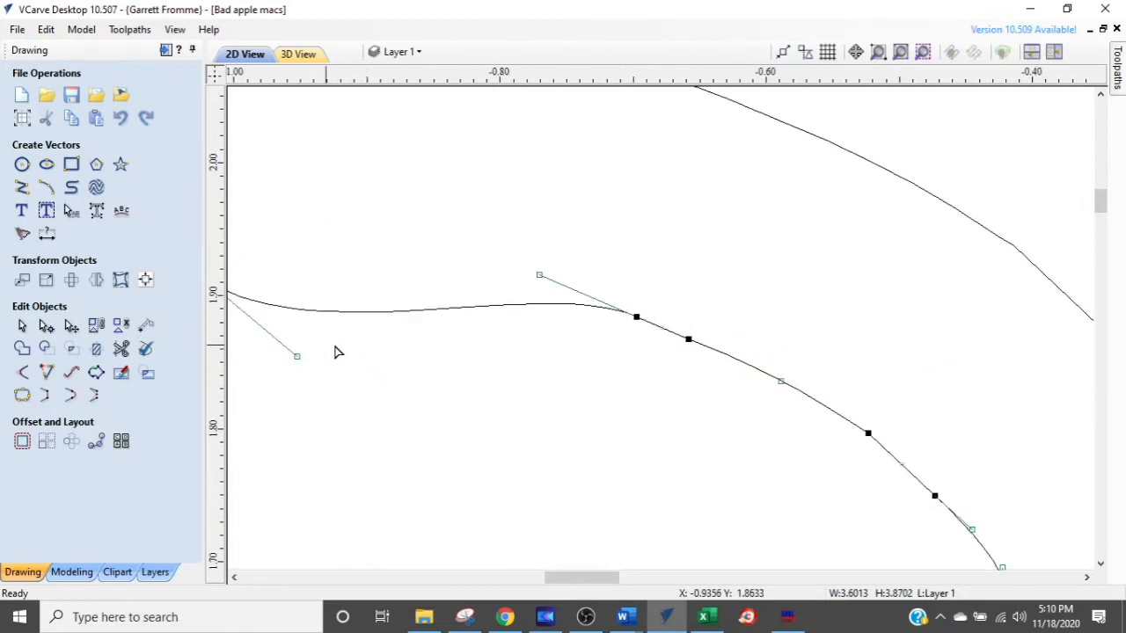
mouse_move(747, 370)
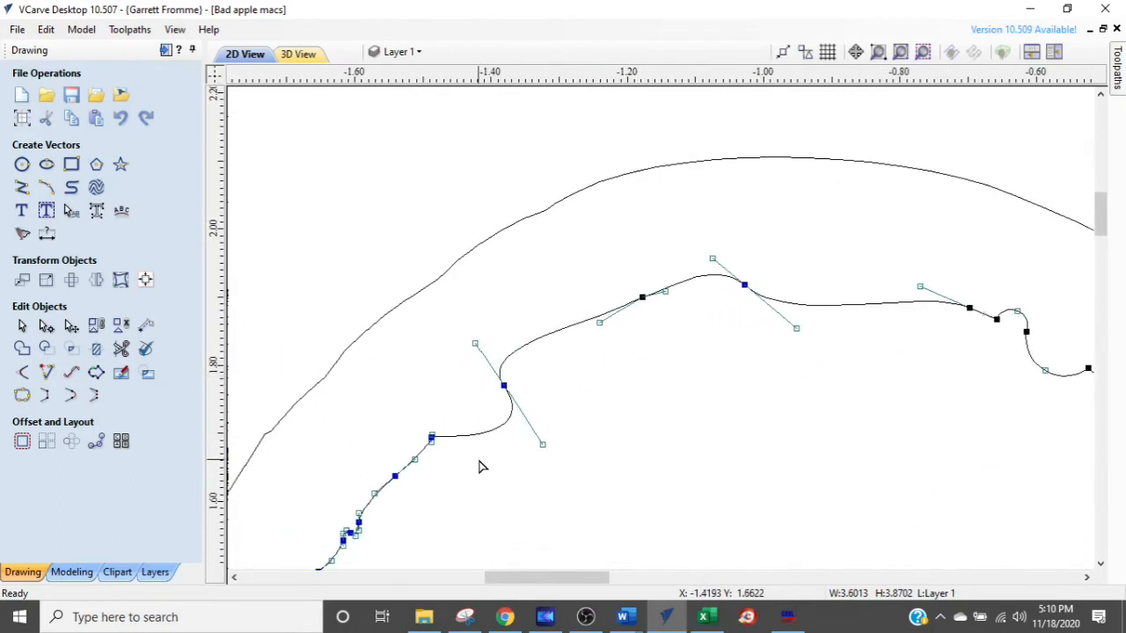
mouse_move(765, 299)
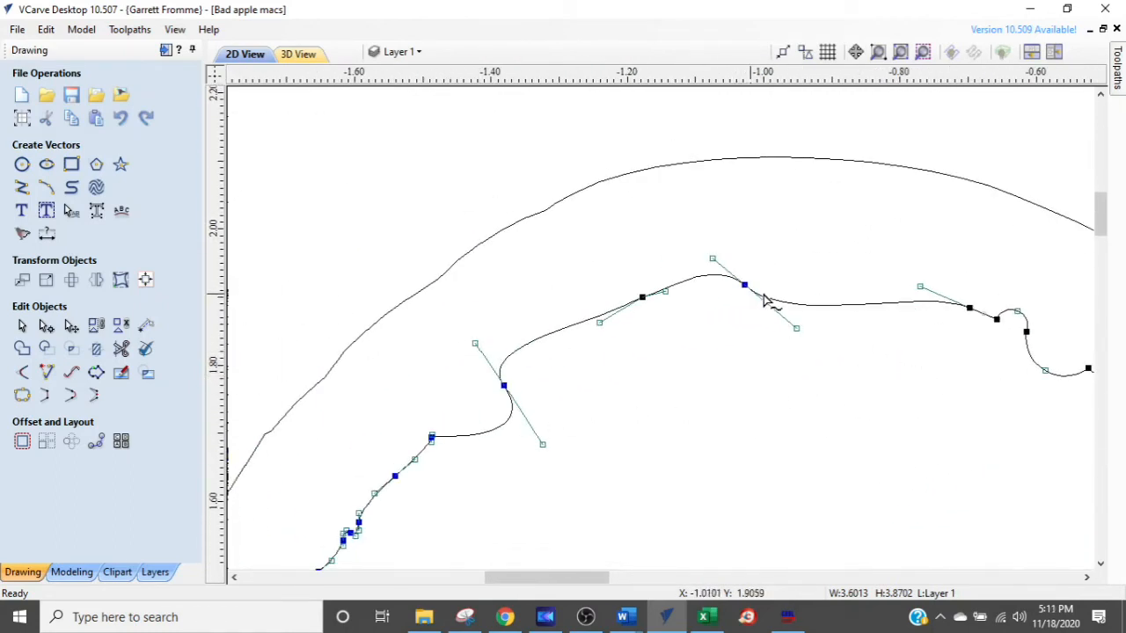
mouse_move(613, 365)
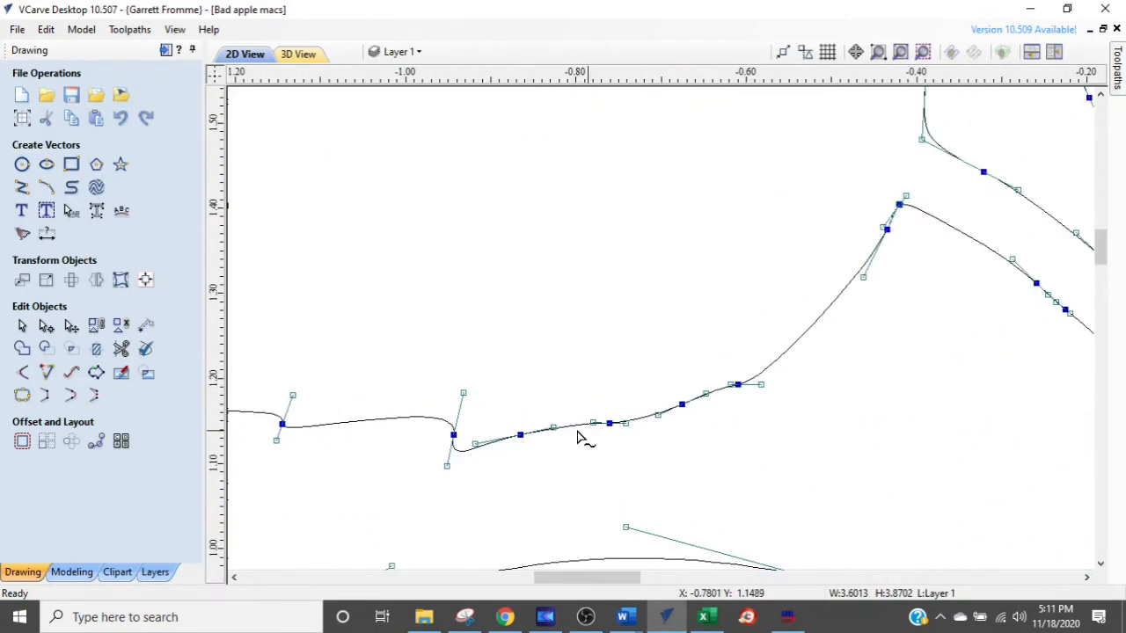
mouse_move(522, 433)
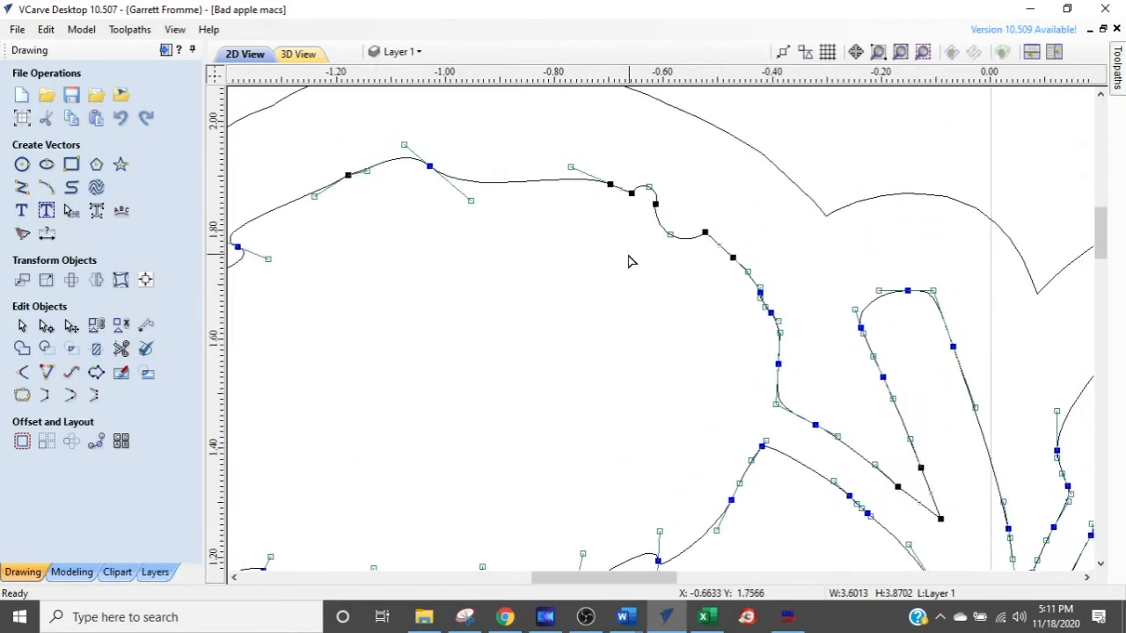
mouse_move(648, 246)
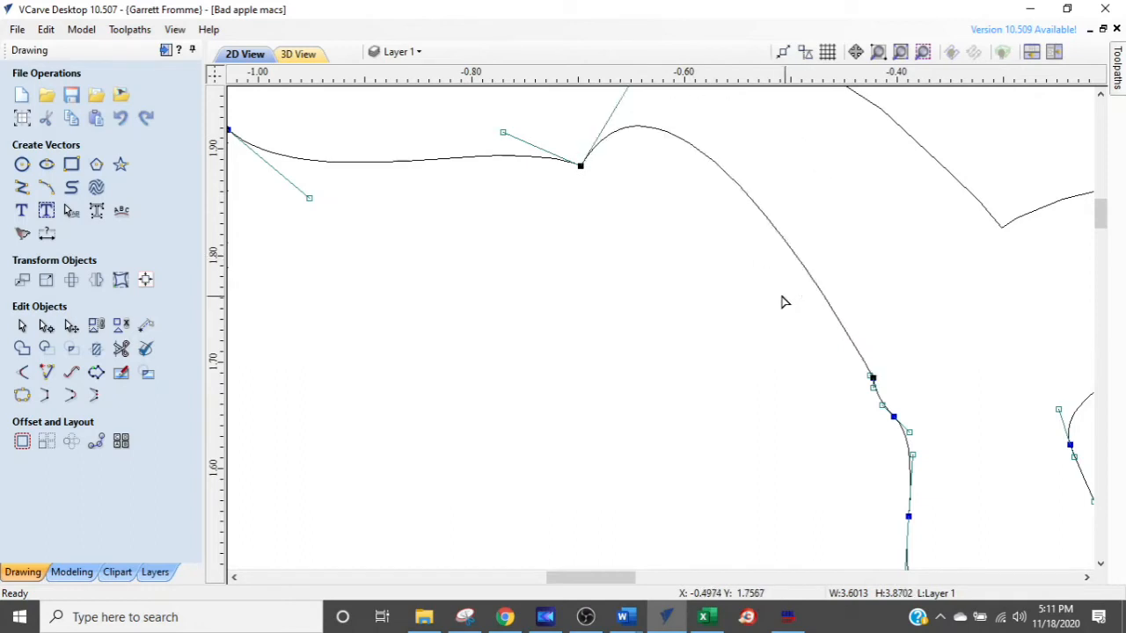
mouse_move(605, 166)
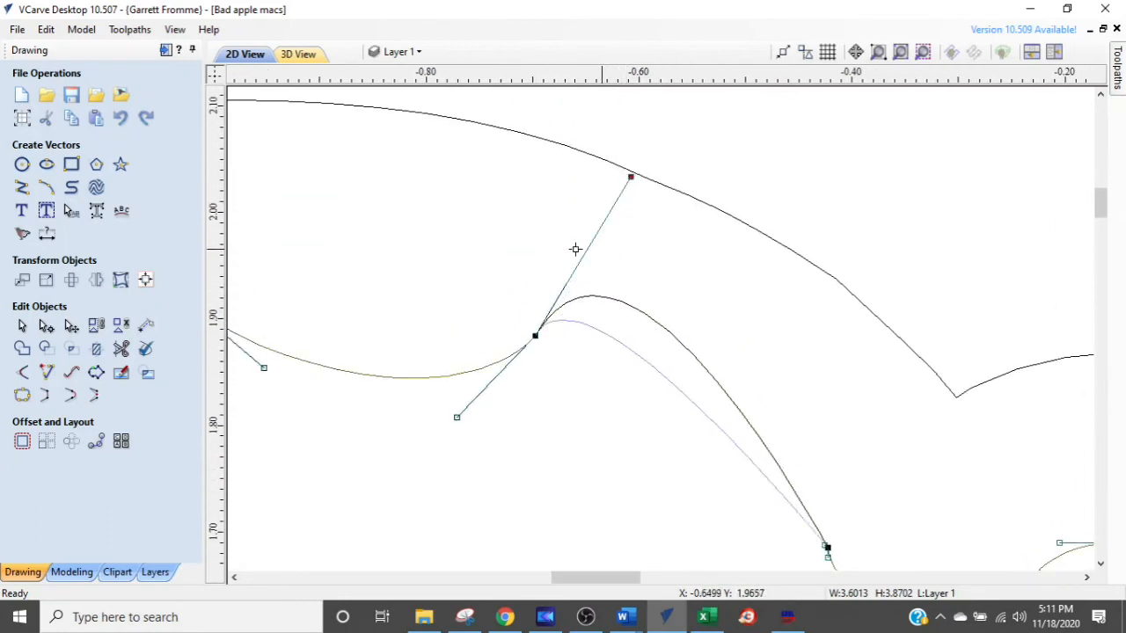
Step: Drag handles on the leaf's upper edge bump and bend into gently rounded curves
drag(629, 177, 546, 279)
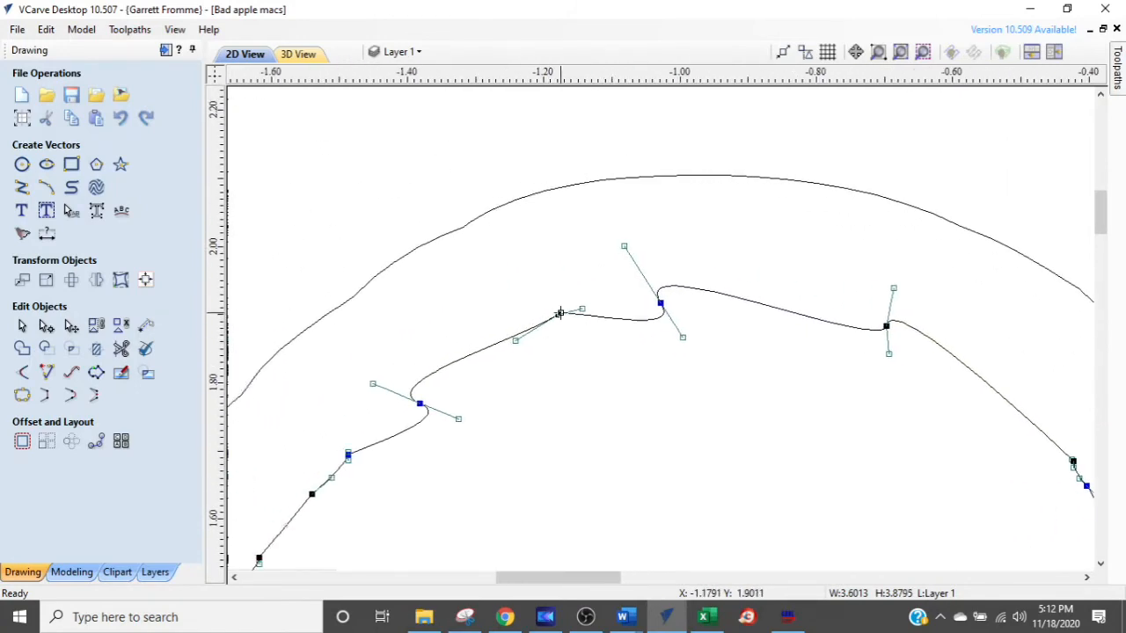
drag(560, 312, 515, 340)
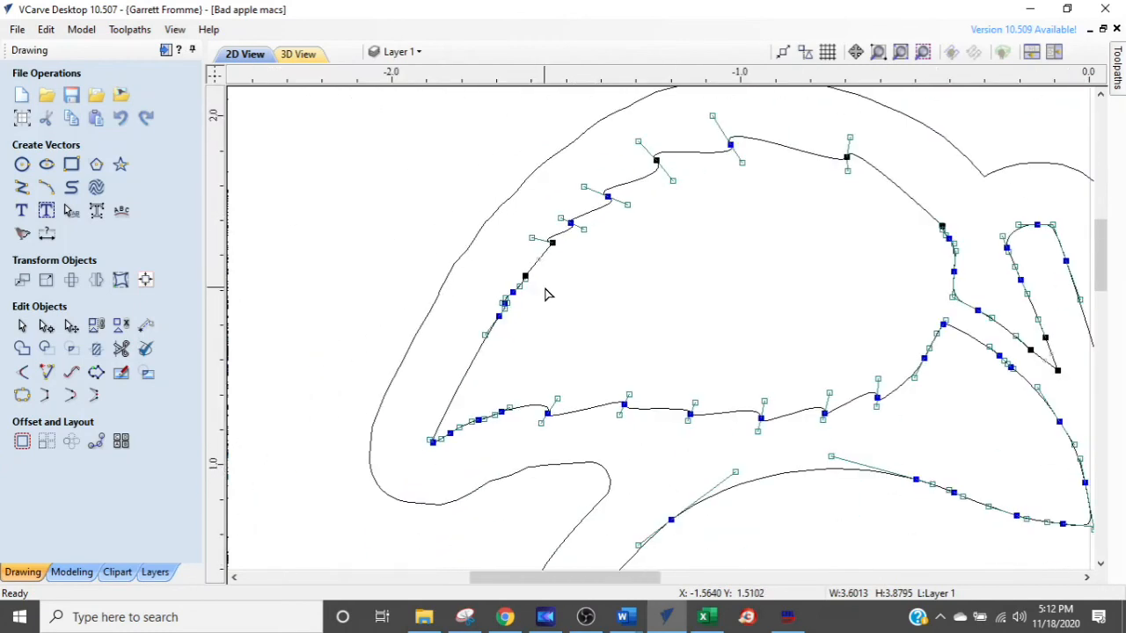
mouse_move(789, 337)
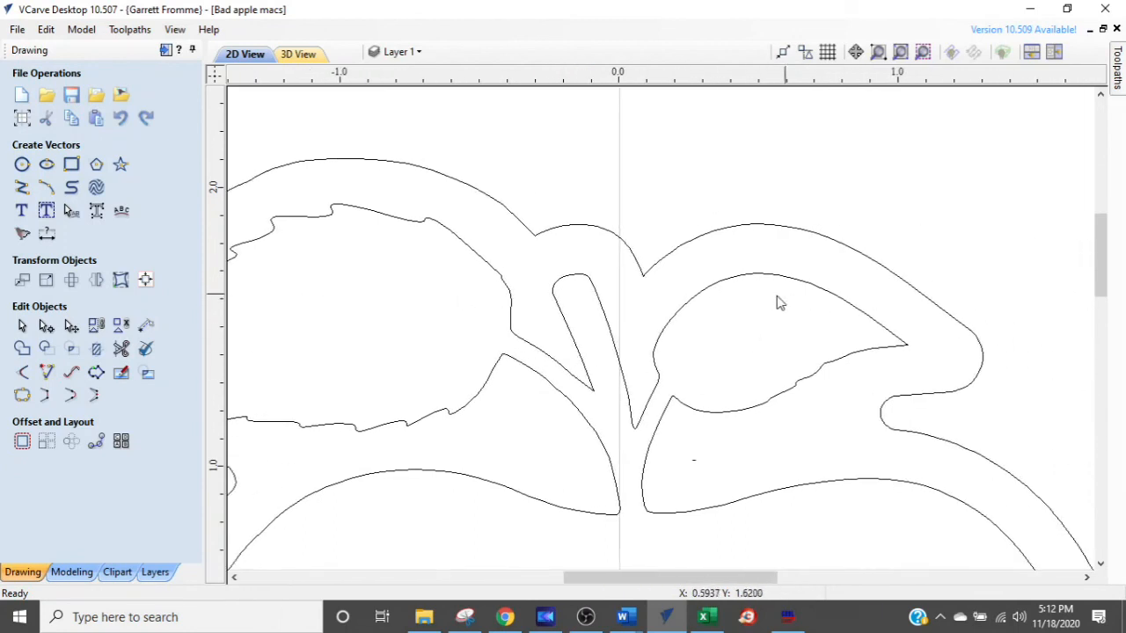
mouse_move(794, 363)
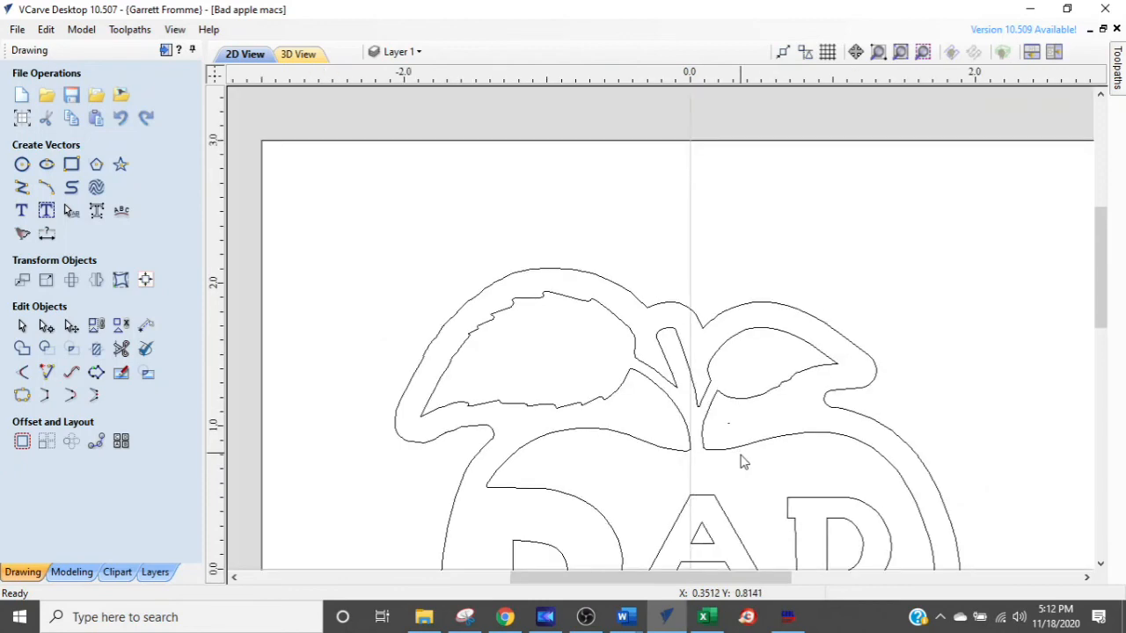
scroll(down, 3)
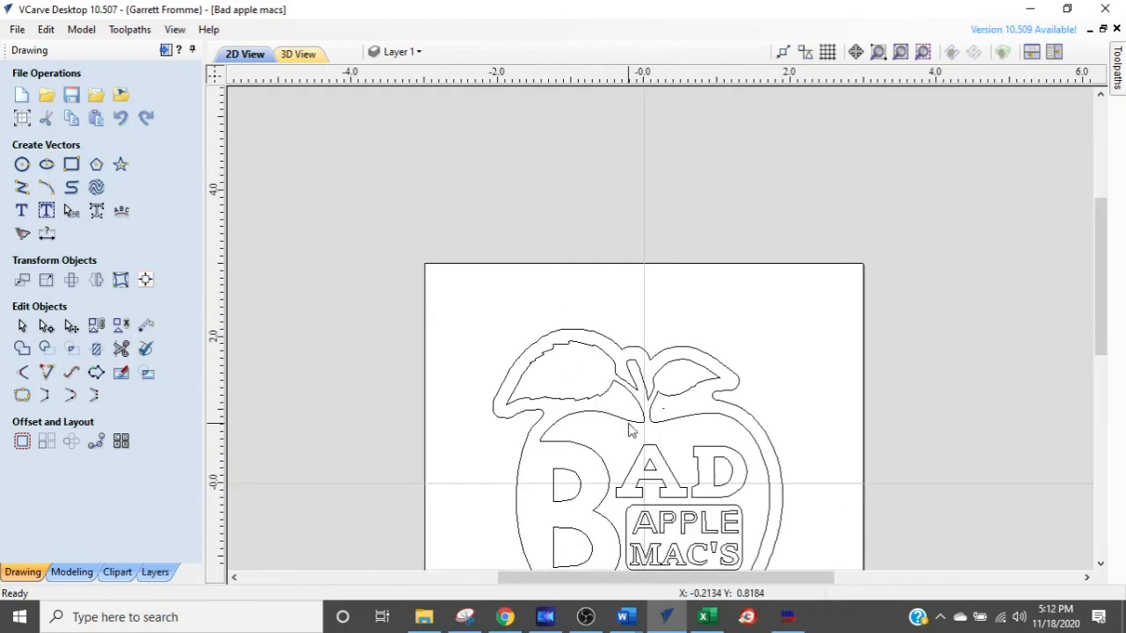